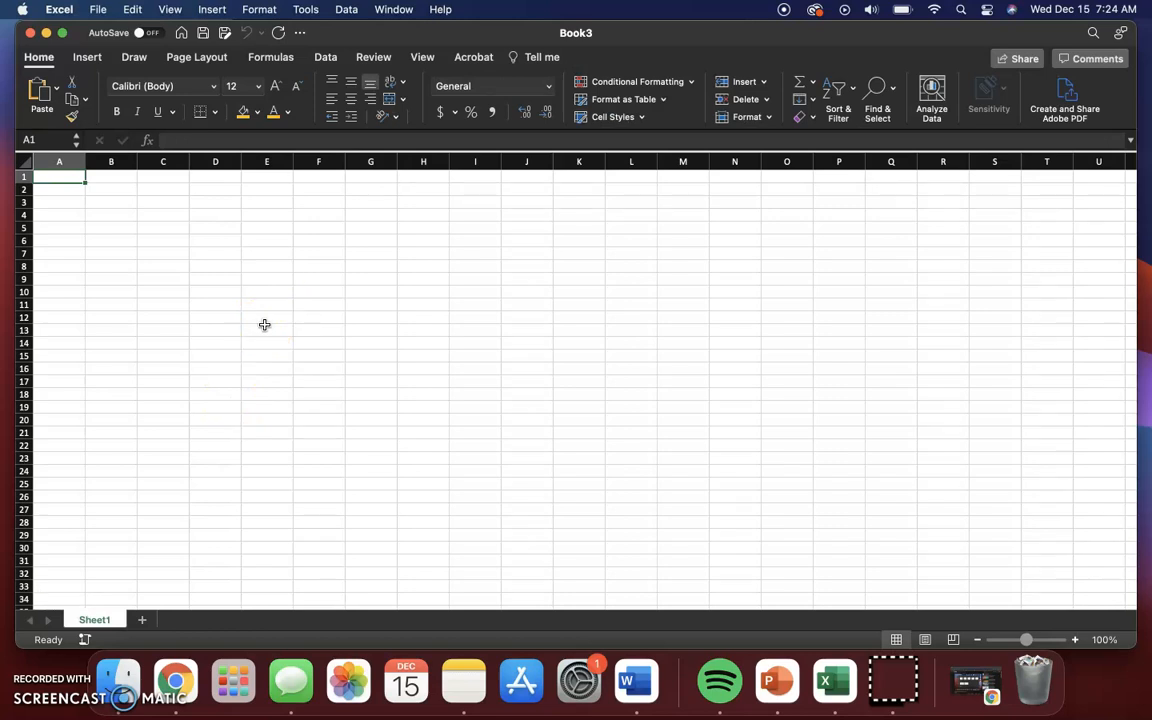
mouse_move(128, 206)
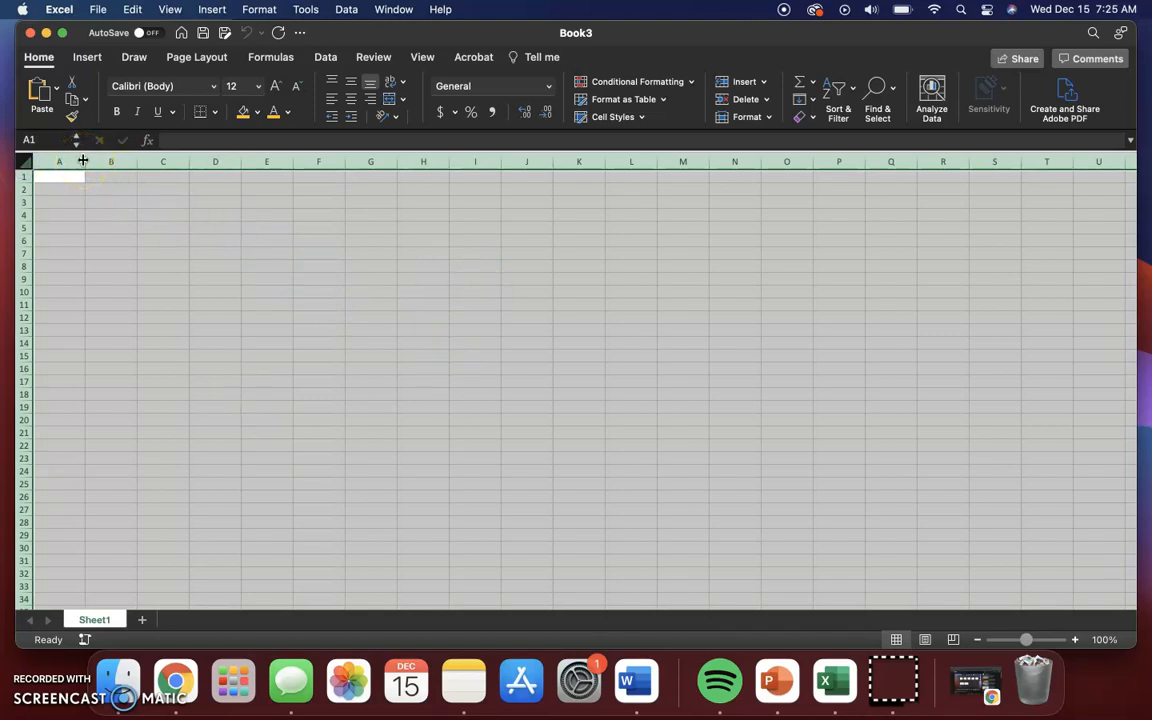
Narrow all columns of the sheet to about 20 pixels wide
drag(84, 160, 84, 160)
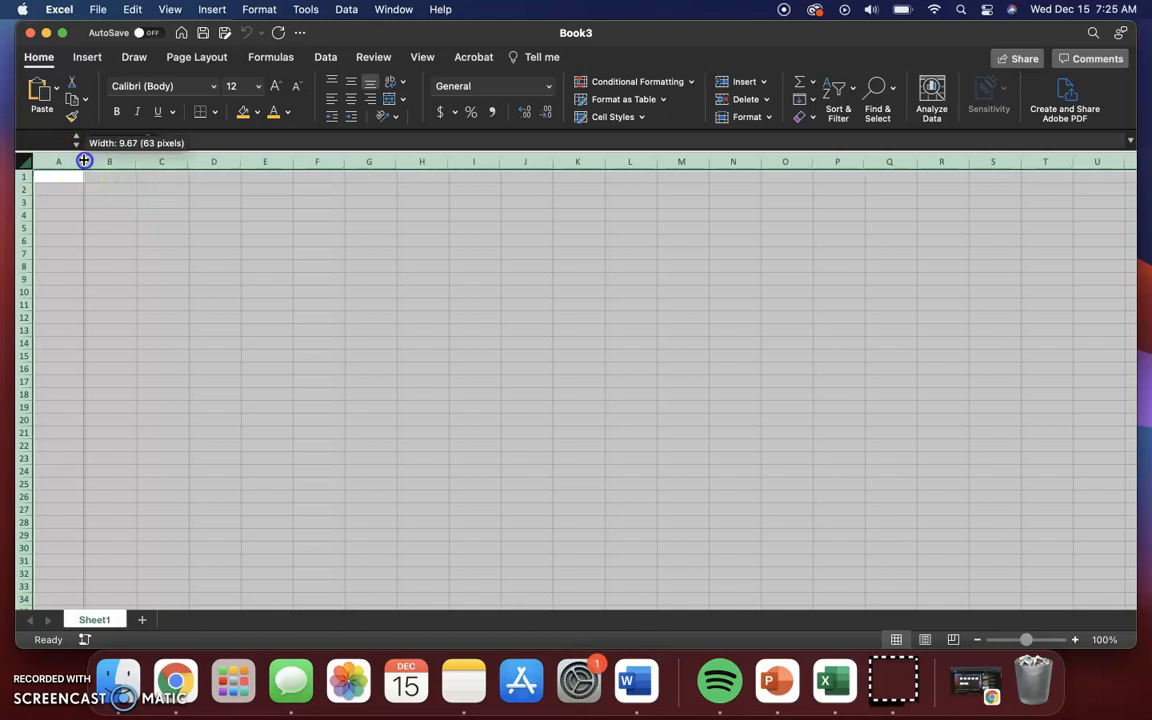
drag(84, 160, 62, 160)
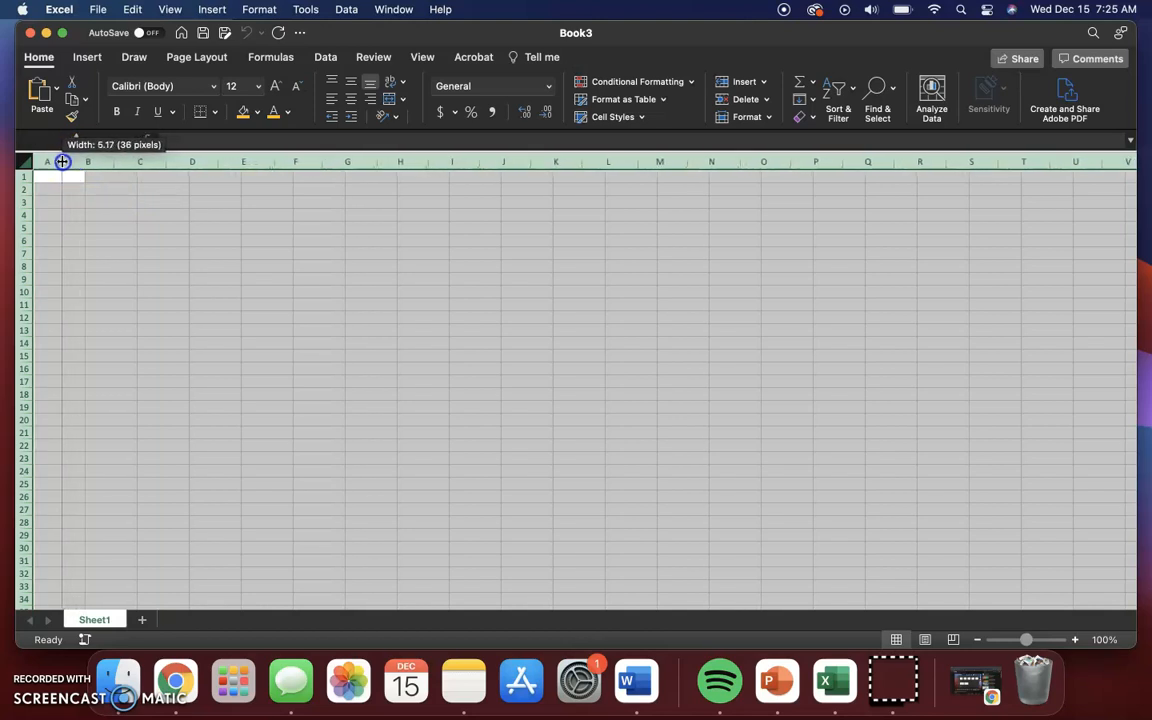
drag(62, 160, 54, 160)
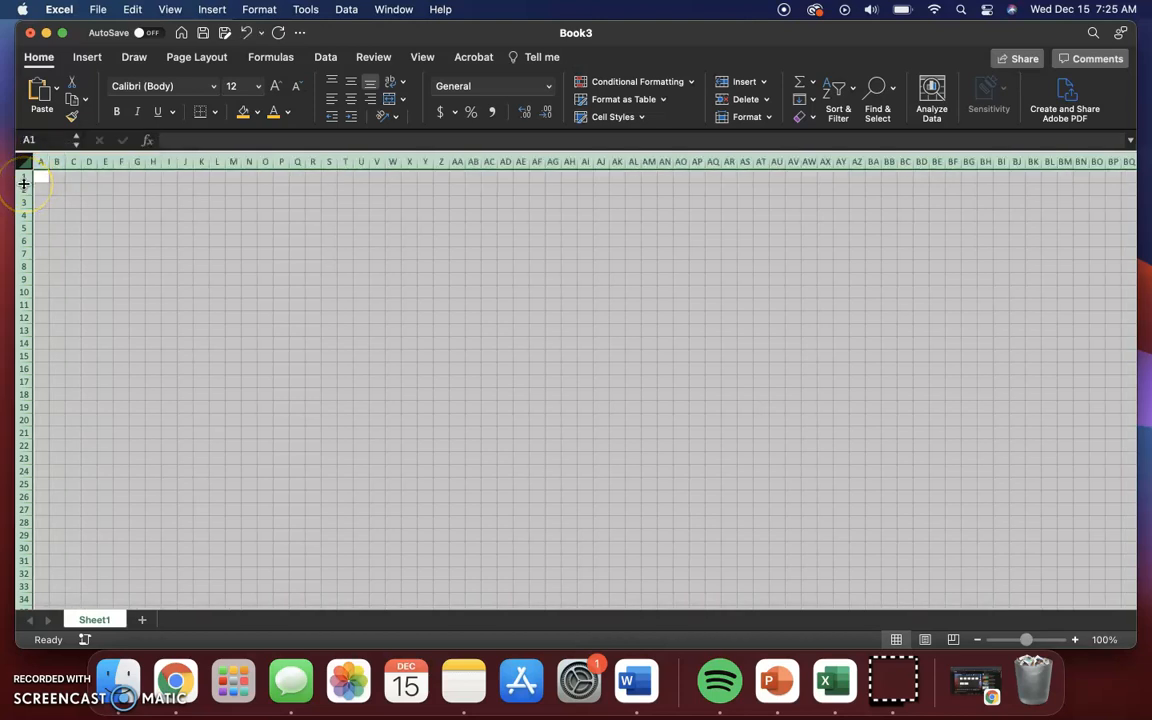
Set all rows to about 20 pixels high so every cell becomes a square
drag(24, 184, 24, 188)
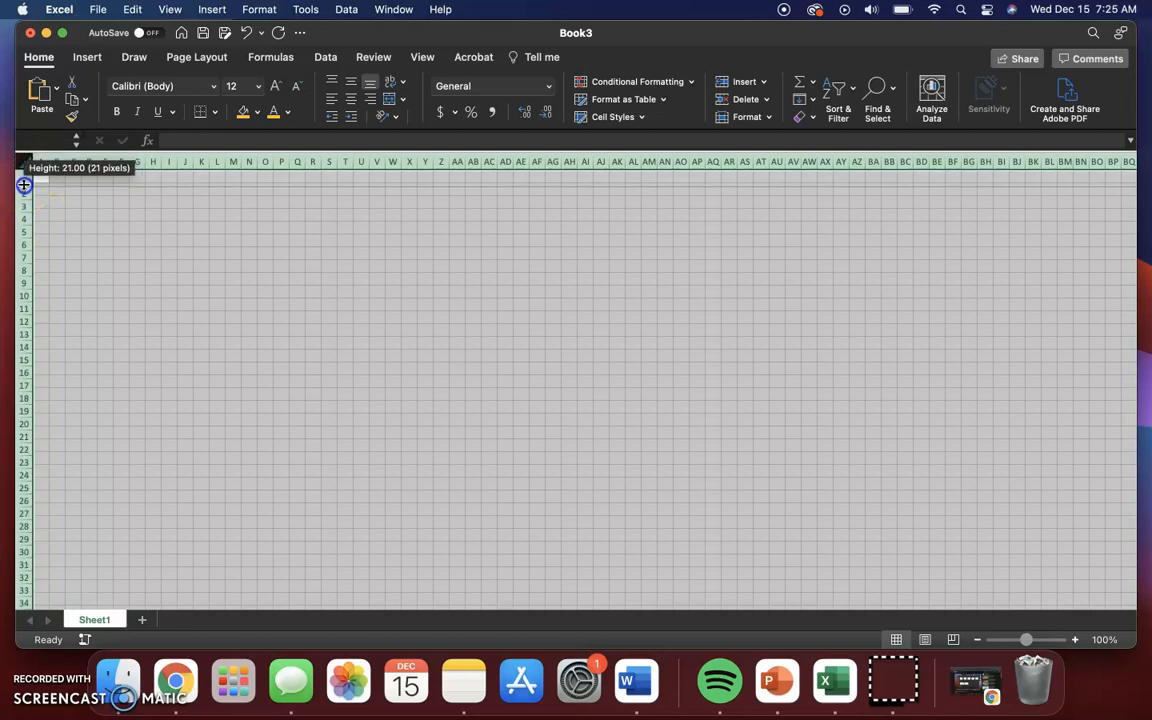
drag(24, 176, 24, 184)
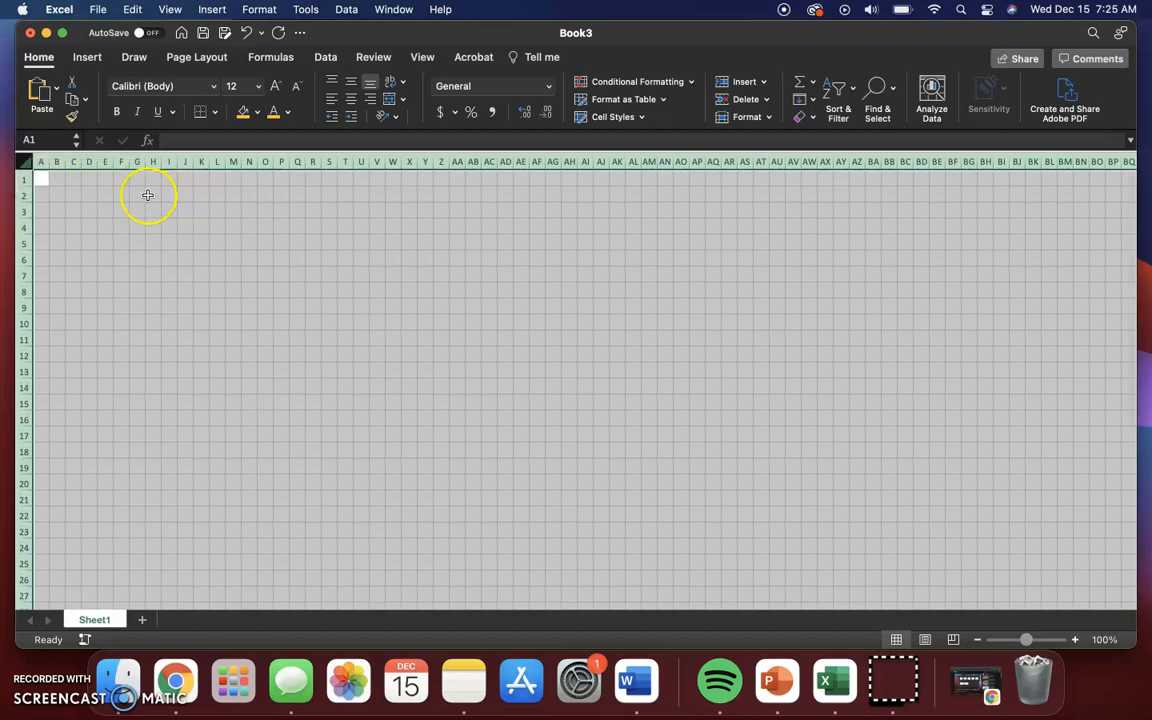
mouse_move(292, 232)
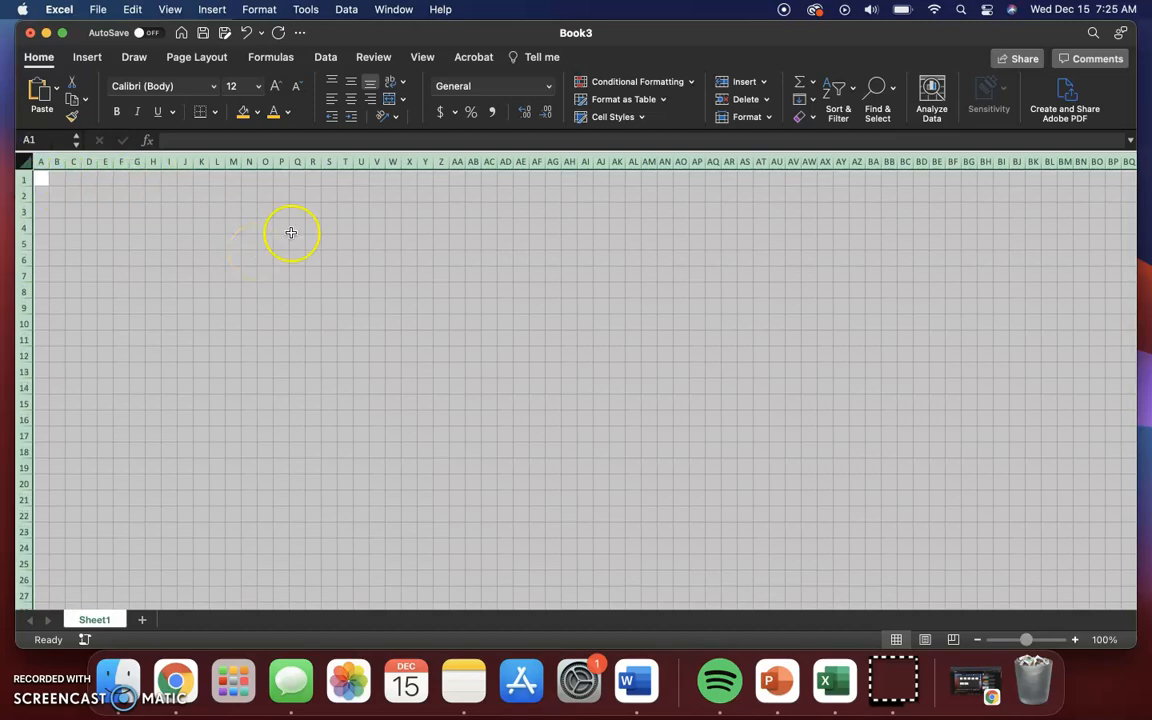
mouse_move(452, 292)
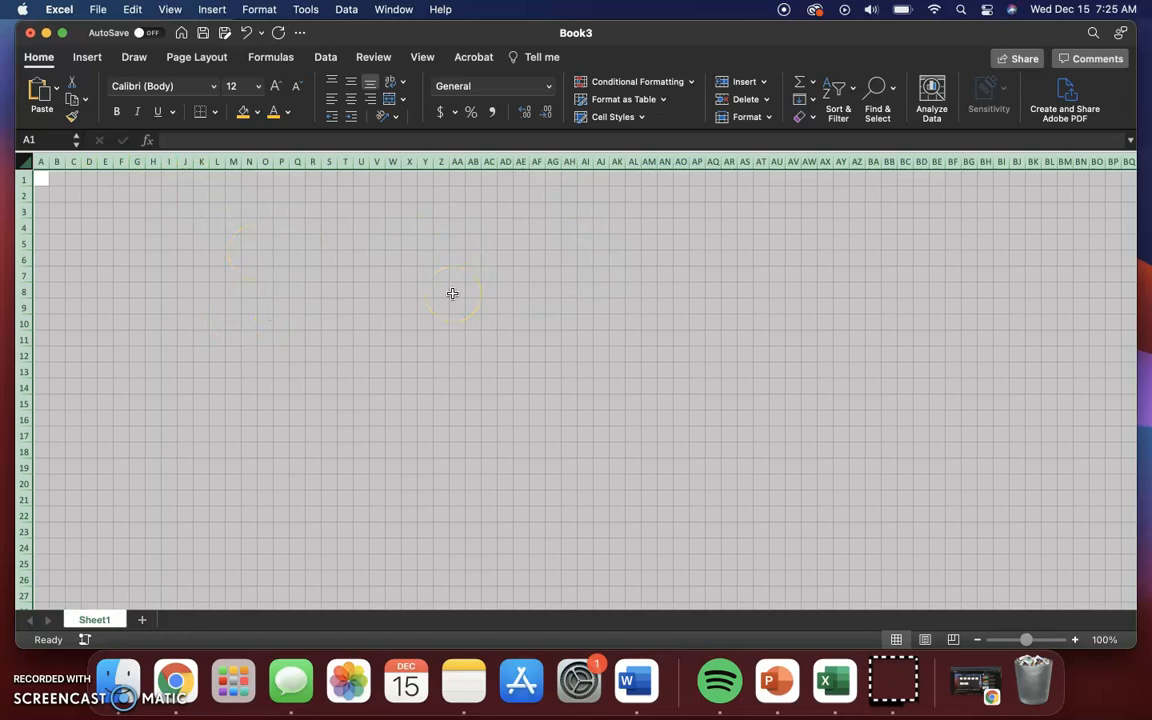